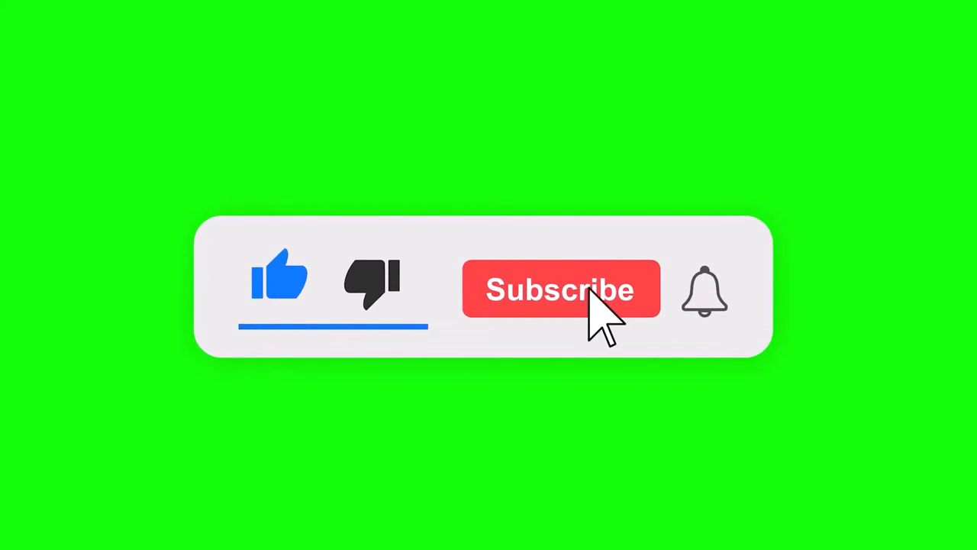
# Go to facebook.com from the address bar to load the home feed
pyautogui.click(562, 289)
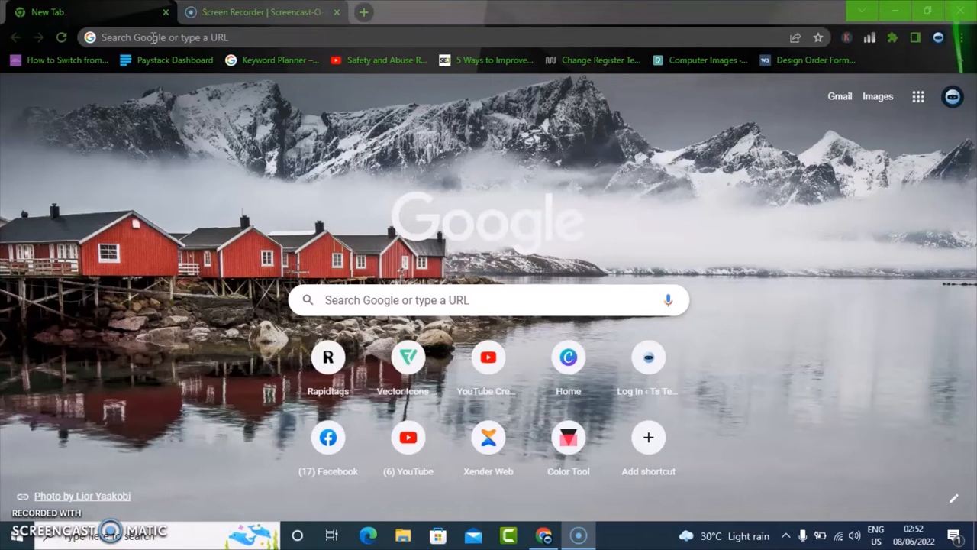
pyautogui.click(160, 37)
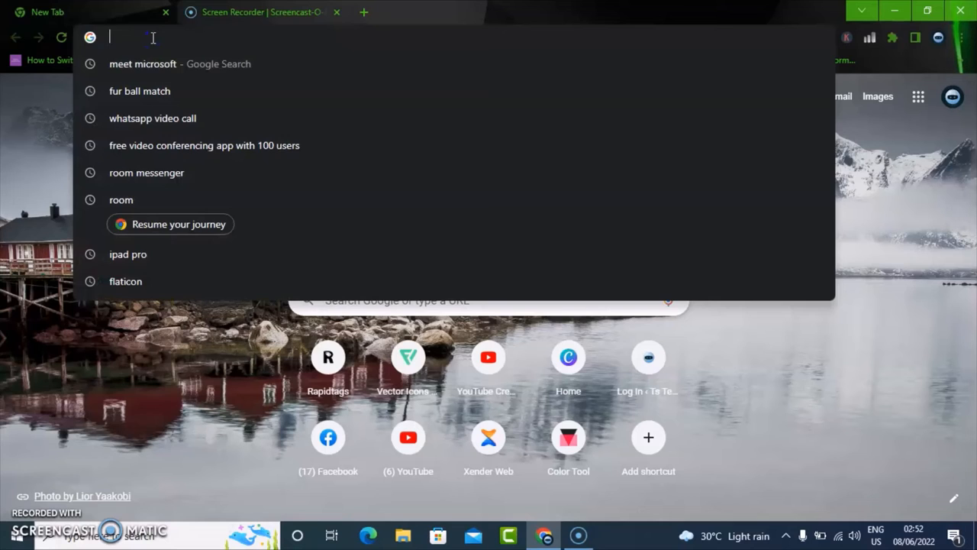
pyautogui.write('facebook.com/?_rdc=1&_rdr')
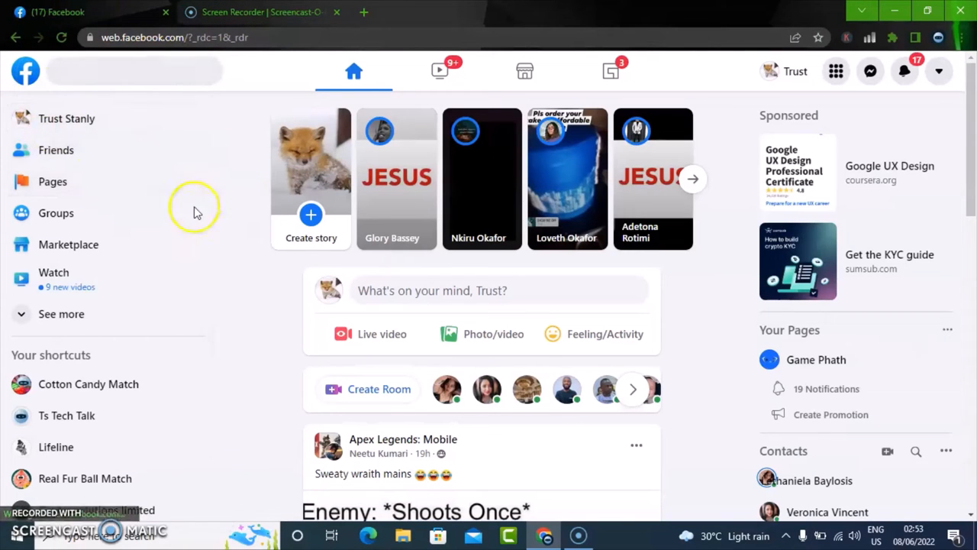
# Open the Cotton Candy Match page from the list of managed Pages
pyautogui.click(52, 180)
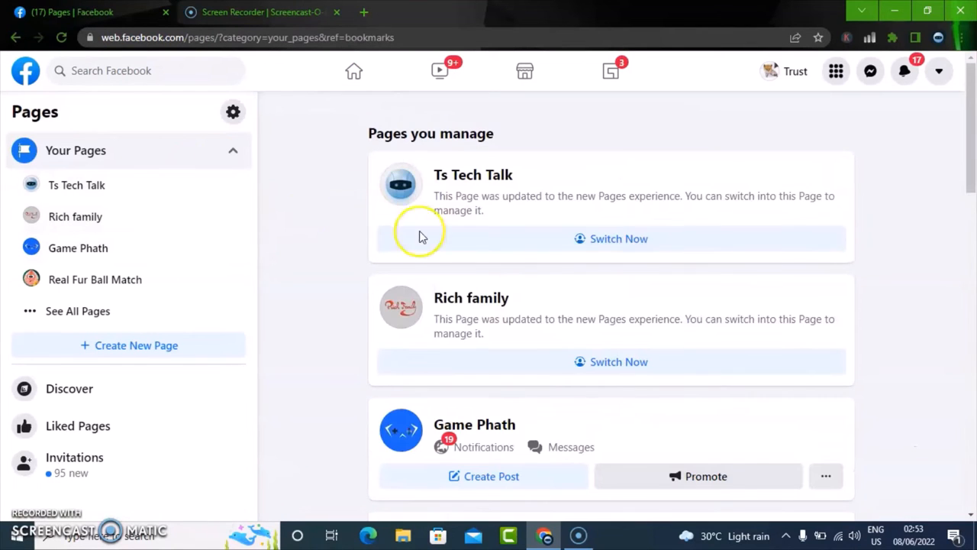
pyautogui.scroll(-3)
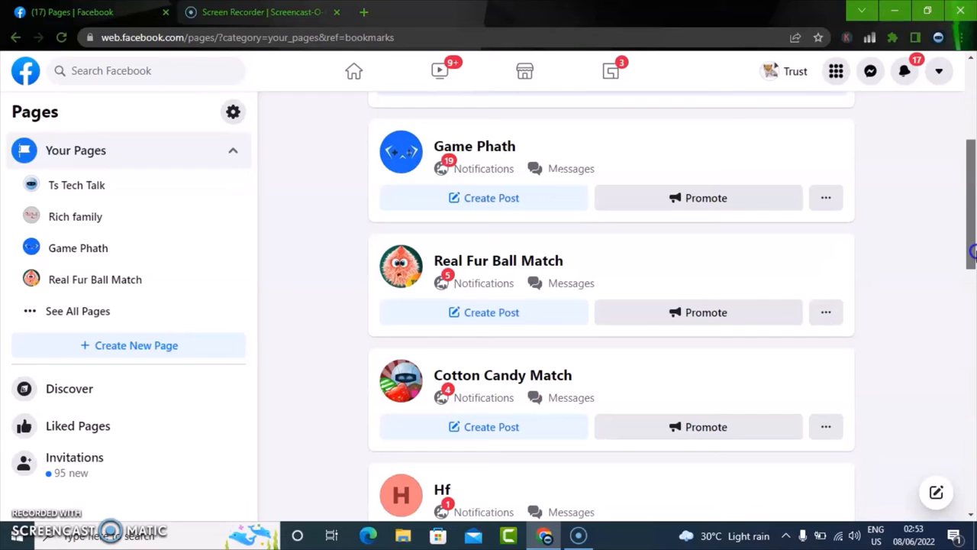
pyautogui.moveTo(503, 375)
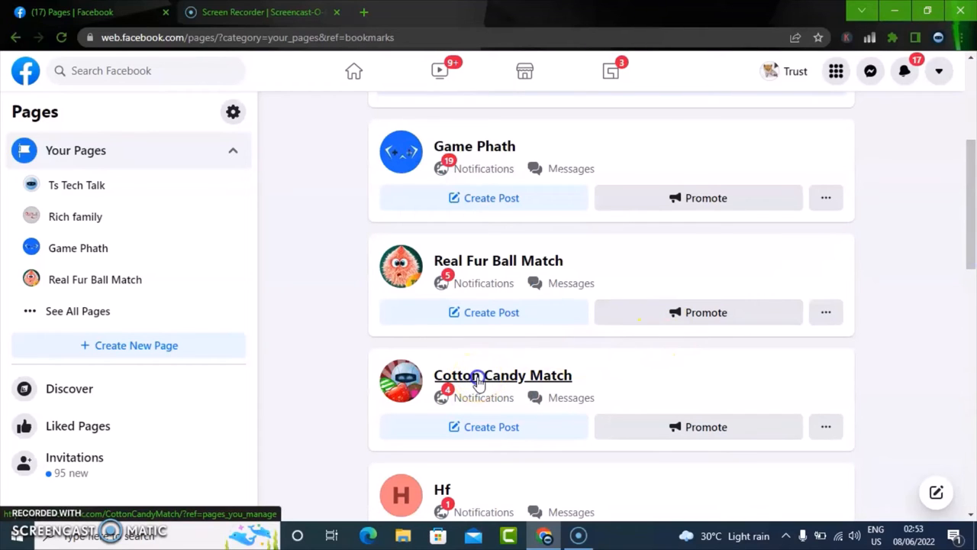
pyautogui.click(503, 376)
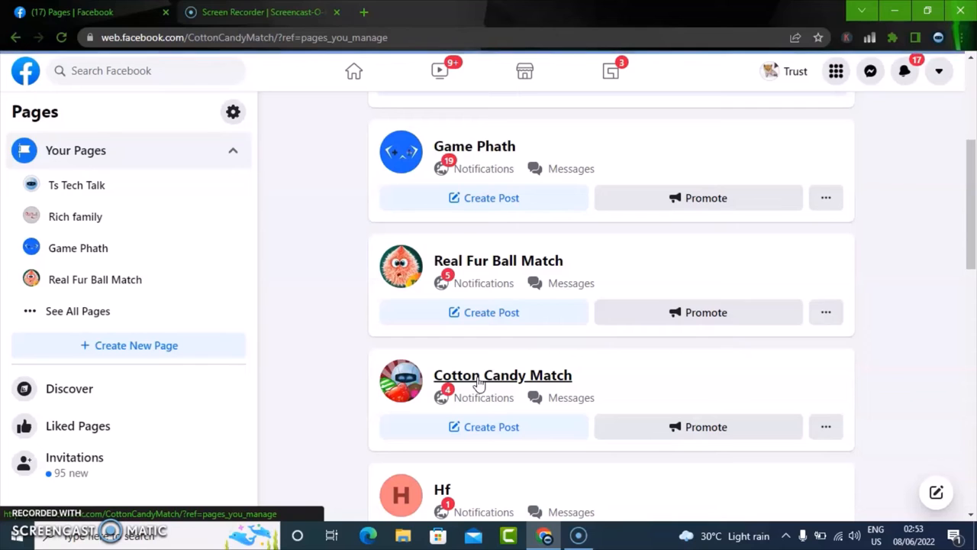
pyautogui.click(502, 376)
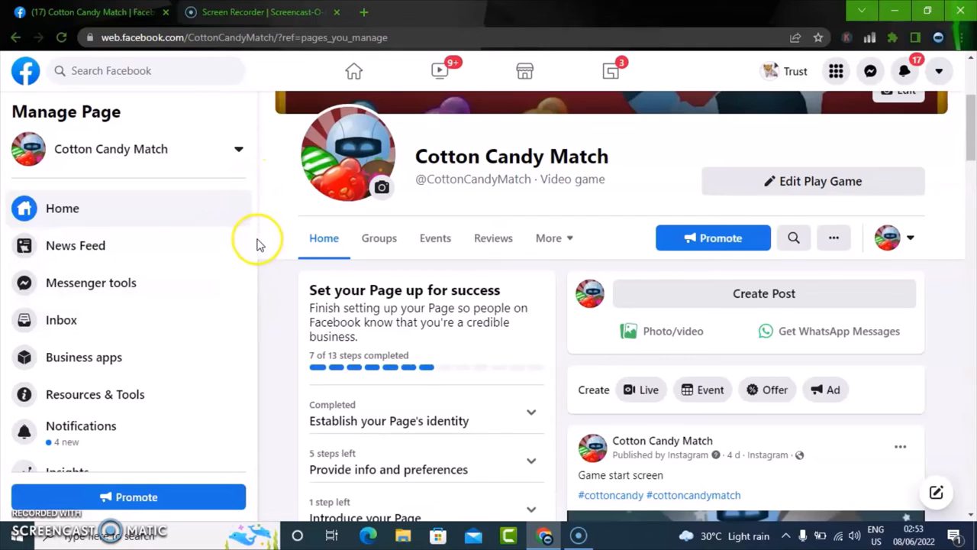
# Open Cotton Candy Match's Page settings from the Manage Page sidebar
pyautogui.scroll(-3)
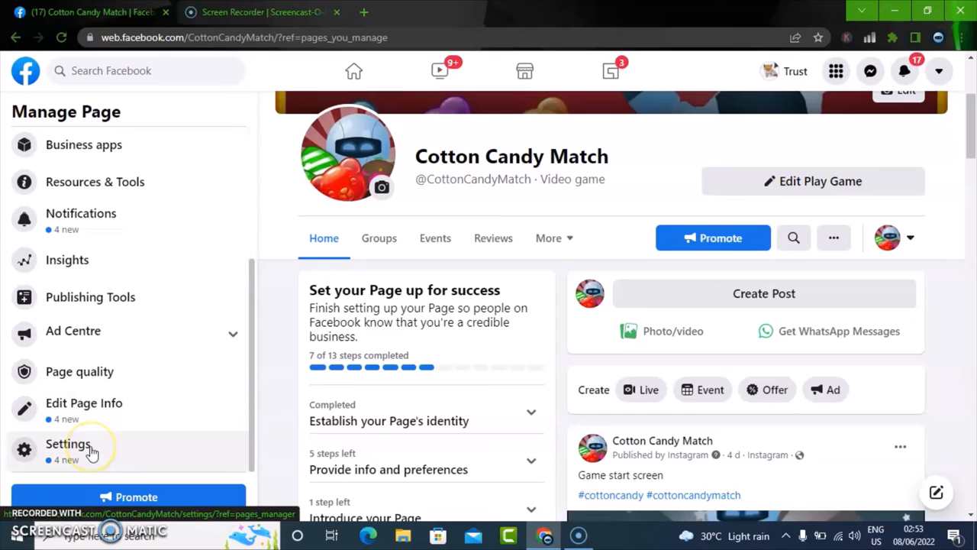
pyautogui.click(67, 443)
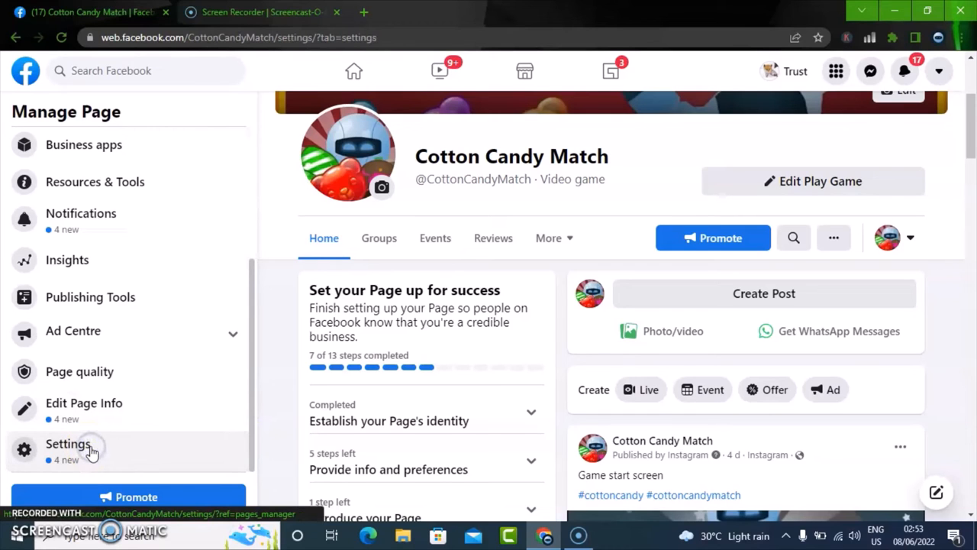
pyautogui.click(68, 442)
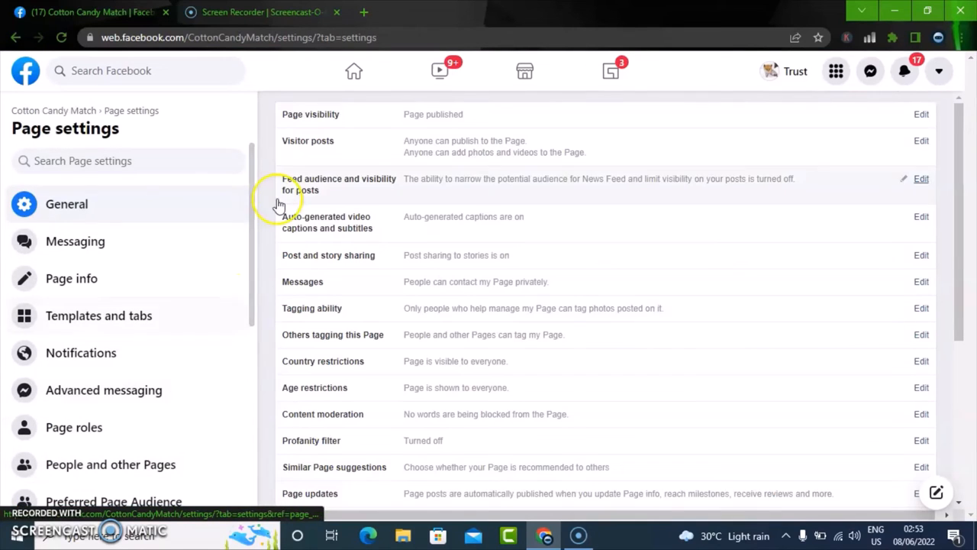
pyautogui.scroll(-3)
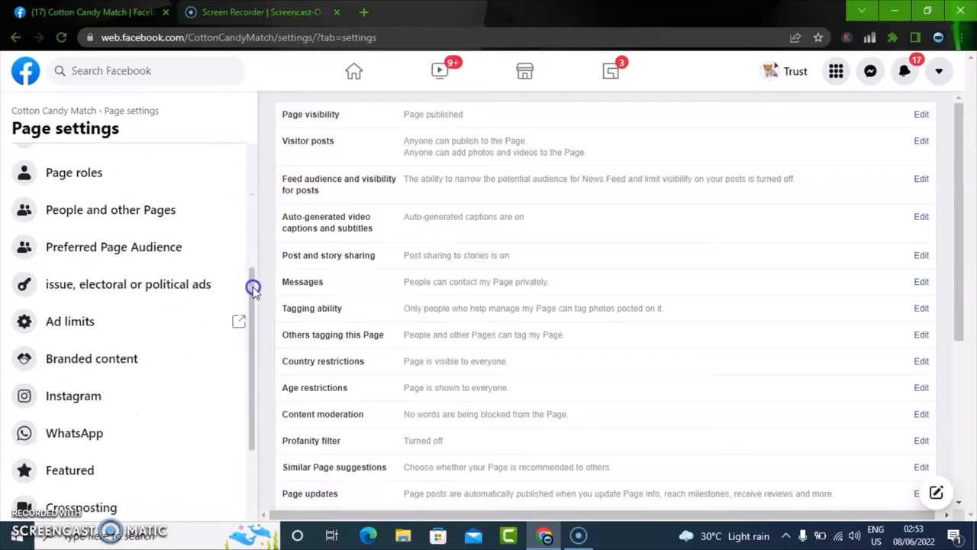
pyautogui.scroll(-3)
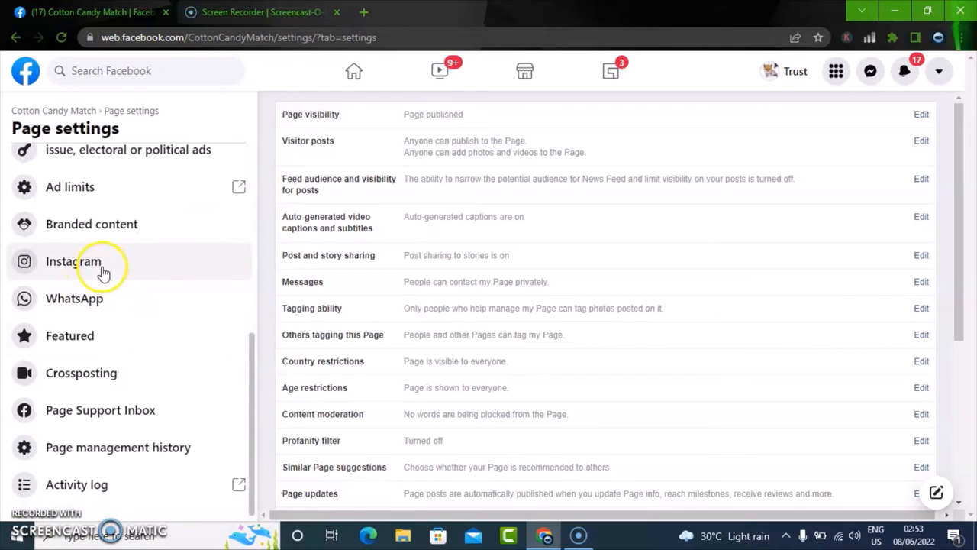
pyautogui.click(73, 261)
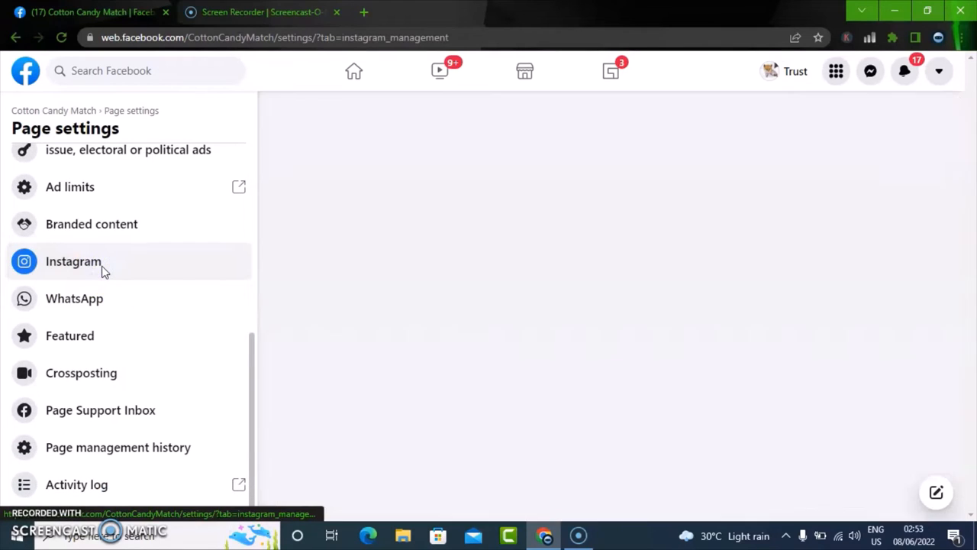
pyautogui.click(74, 261)
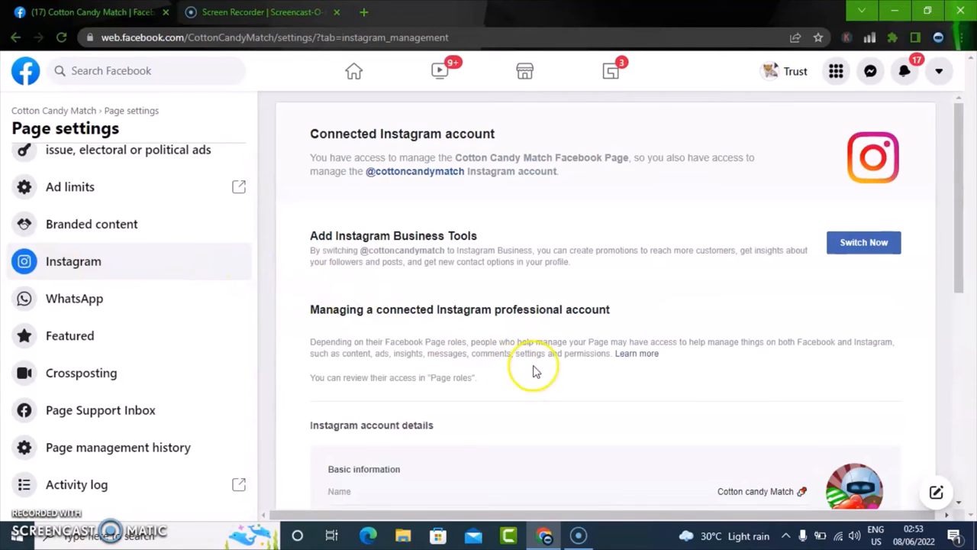
pyautogui.scroll(-3)
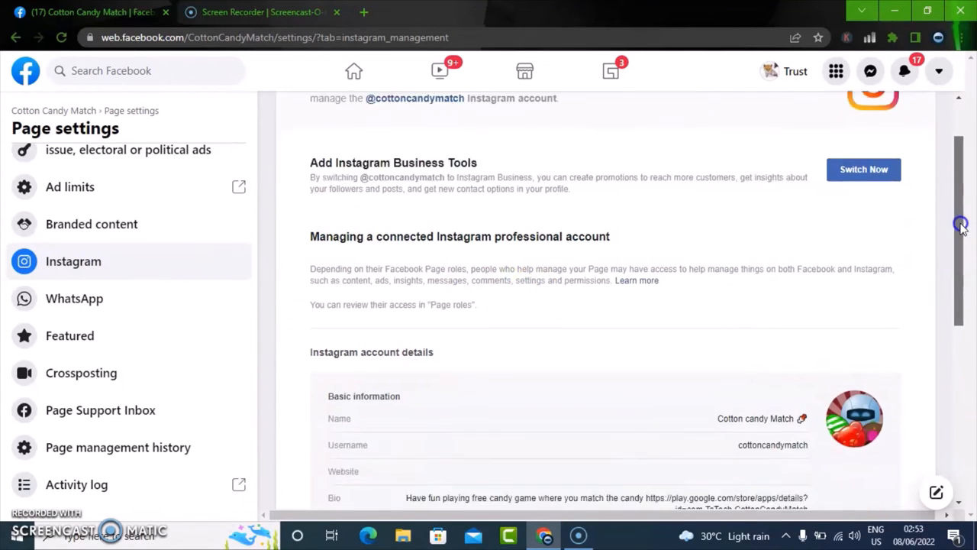
pyautogui.scroll(-3)
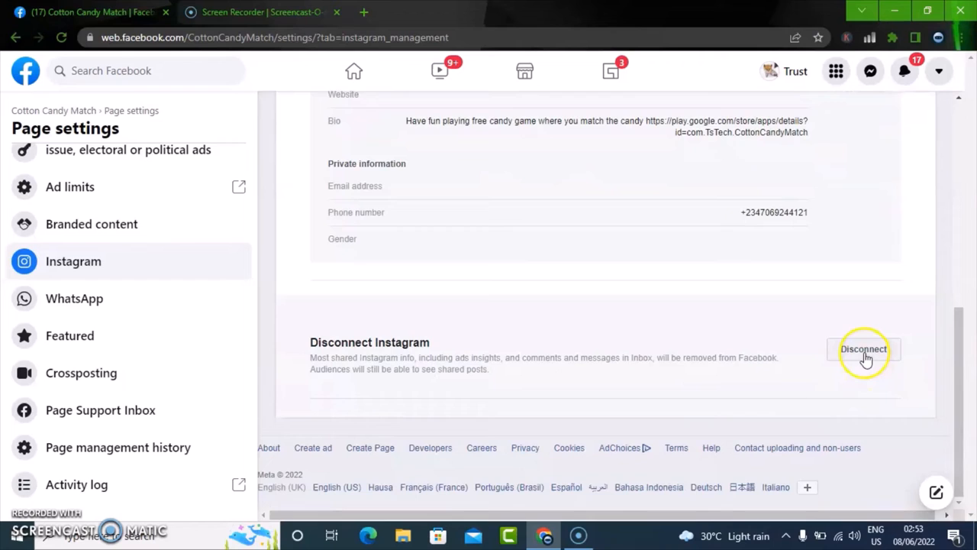
# Disconnect the cottoncandymatch Instagram account and confirm it in the dialog
pyautogui.click(864, 348)
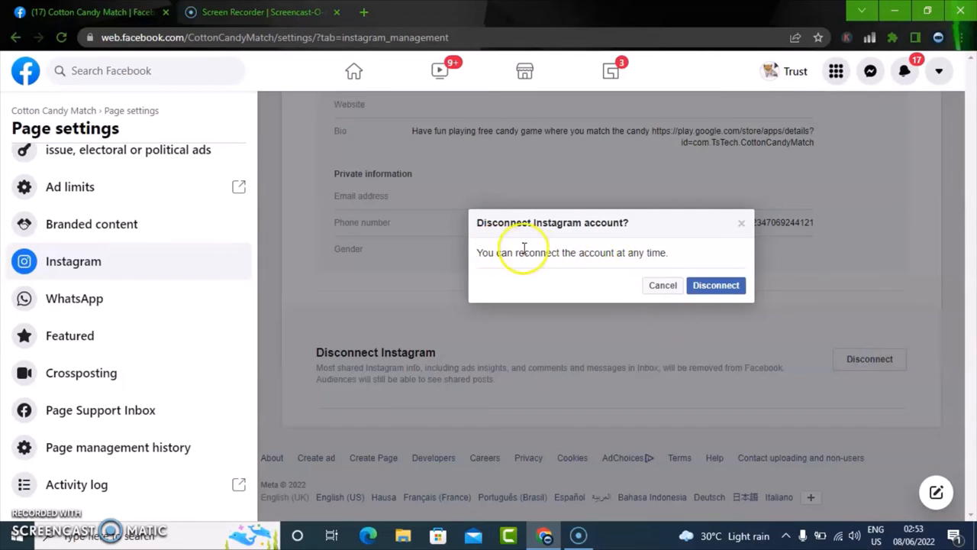
pyautogui.moveTo(571, 247)
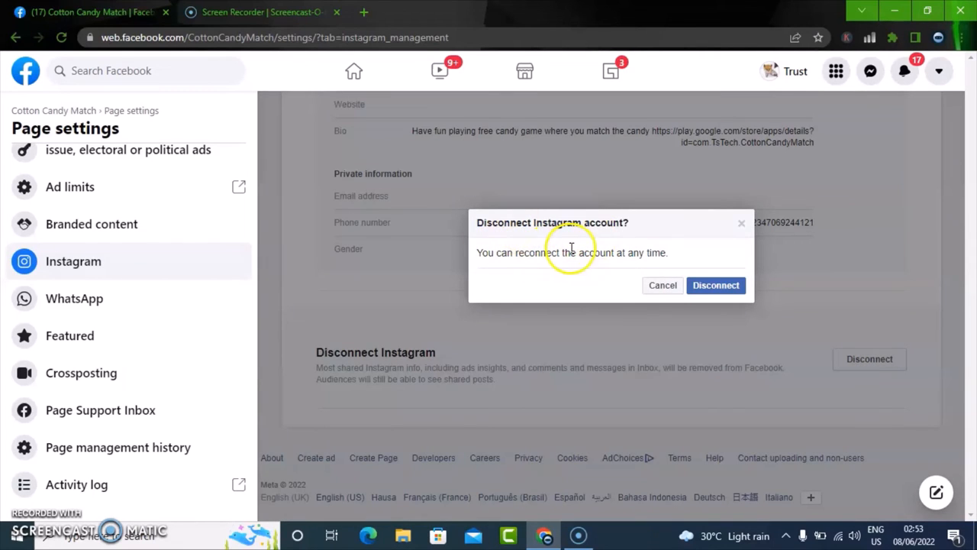
pyautogui.moveTo(492, 253)
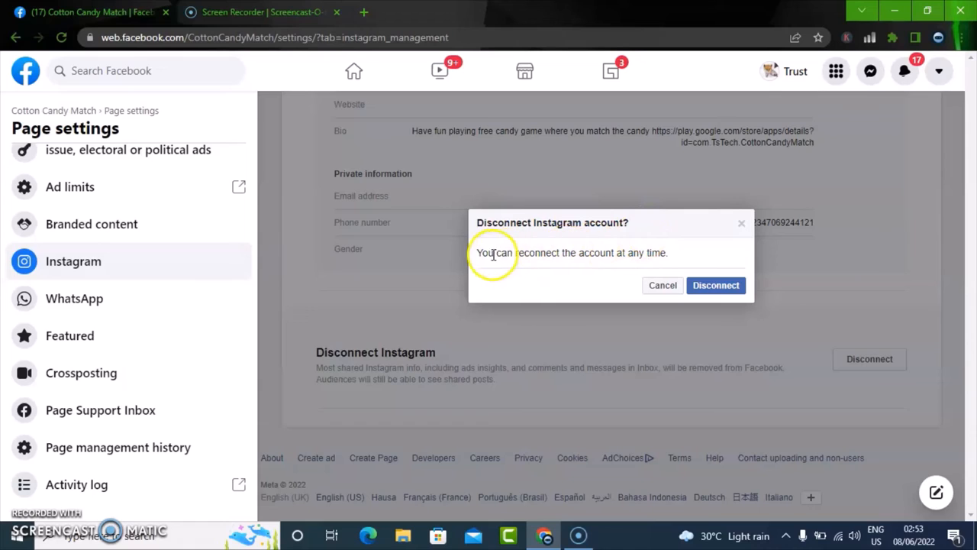
pyautogui.moveTo(641, 253)
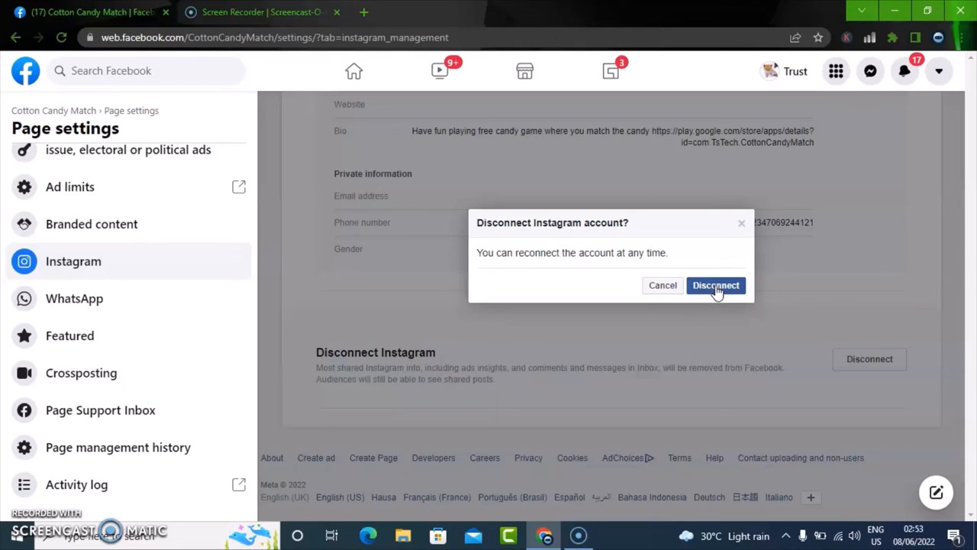
pyautogui.click(715, 285)
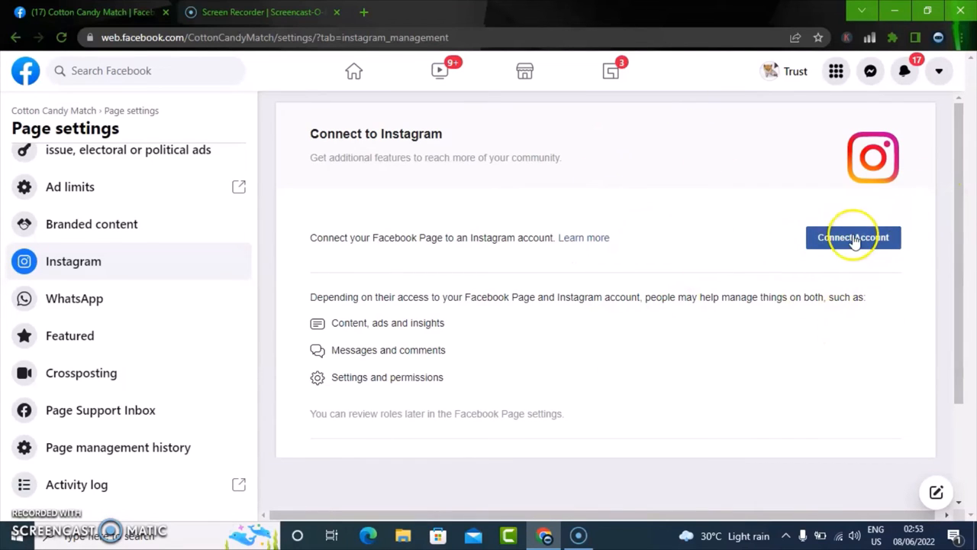
pyautogui.moveTo(919, 268)
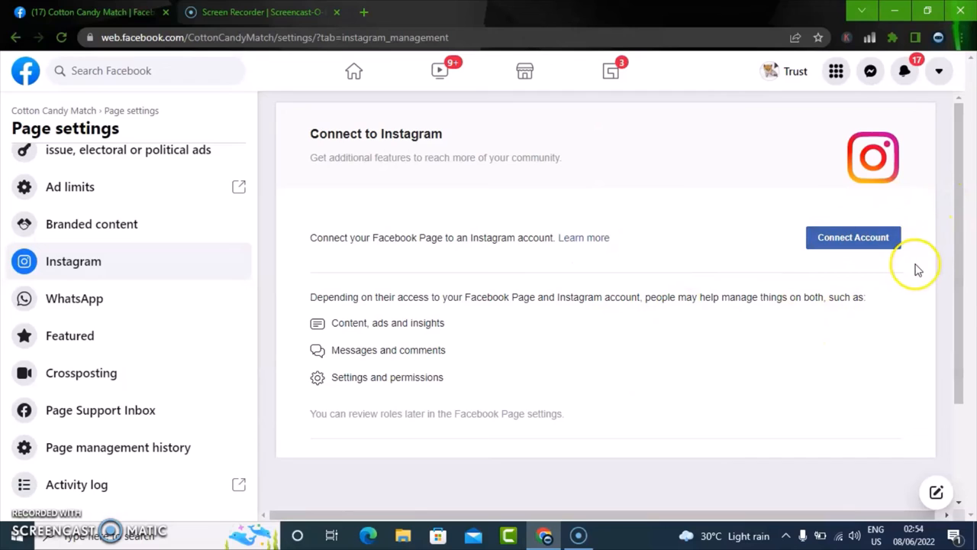
pyautogui.moveTo(642, 350)
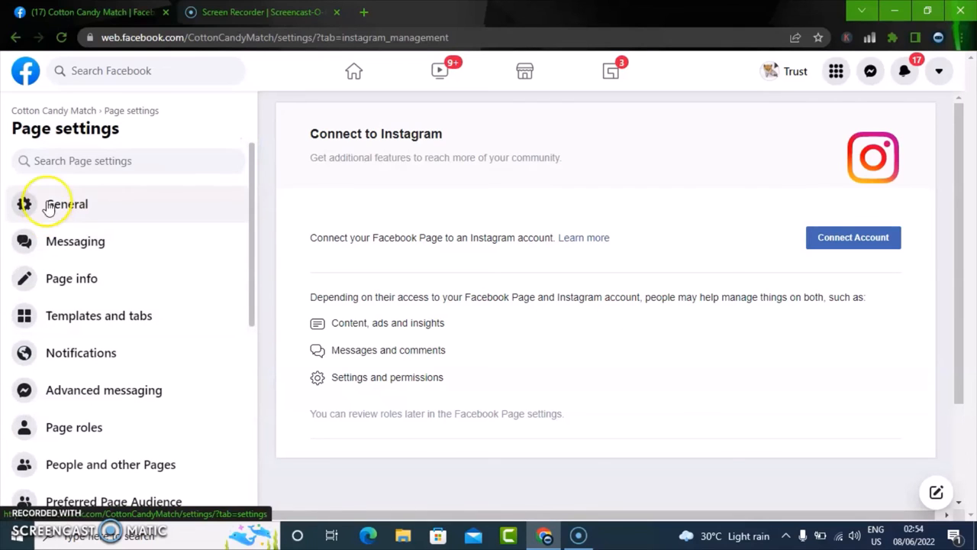
# Return to the General page settings, then back to the Facebook home feed
pyautogui.click(67, 205)
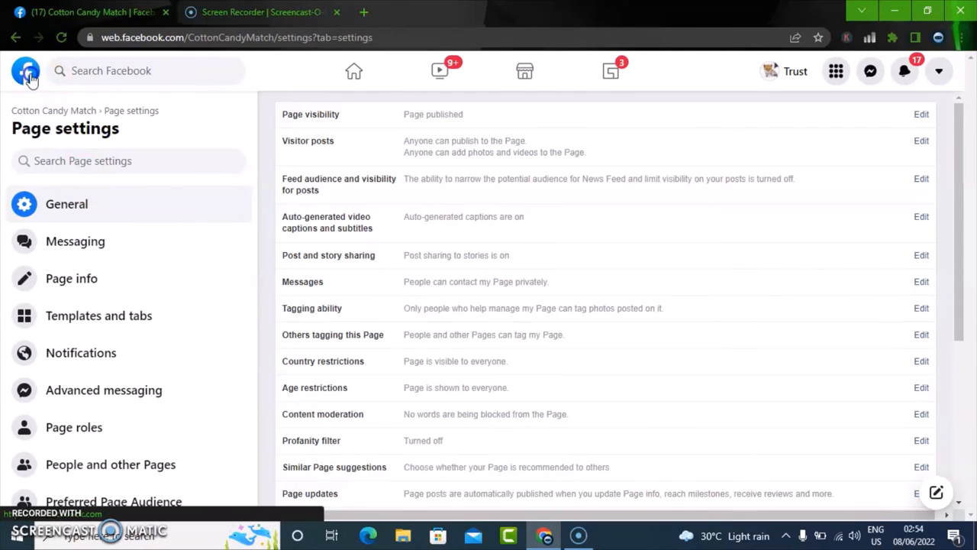
pyautogui.click(24, 71)
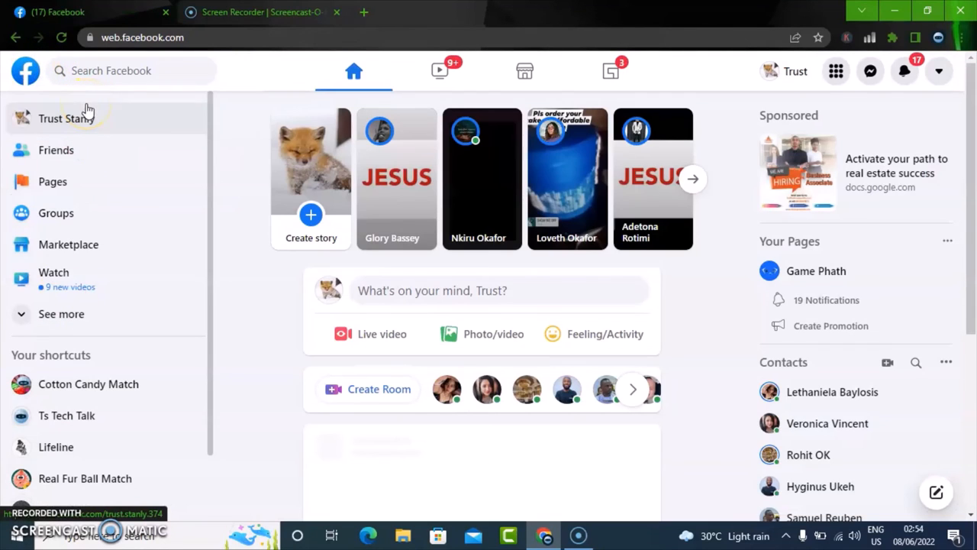